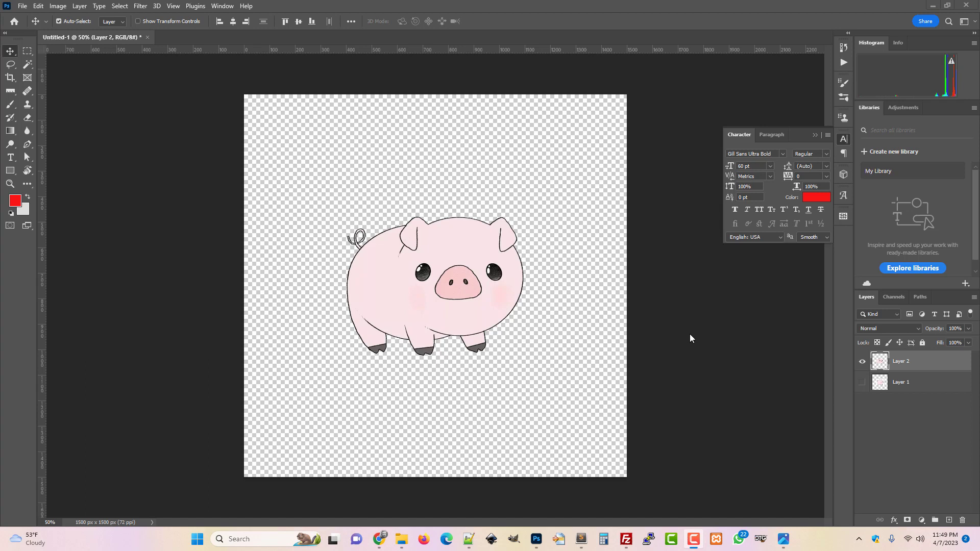
{"action": "mouse_move", "coordinate": [273, 126]}
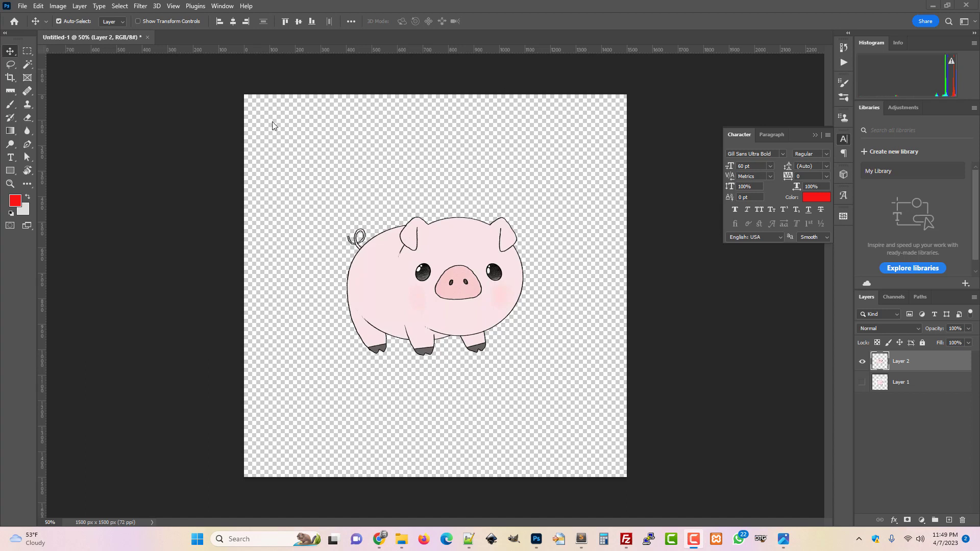
{"action": "mouse_move", "coordinate": [574, 186]}
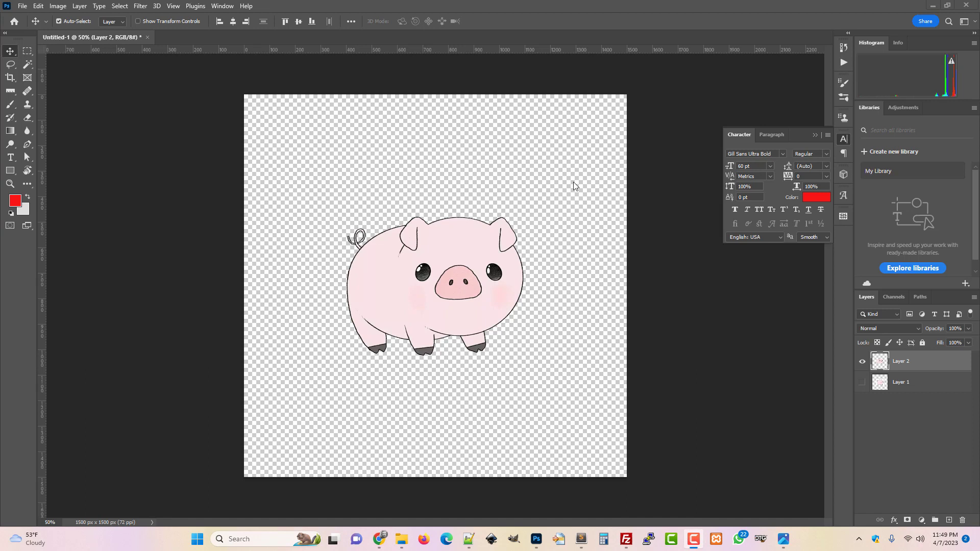
{"action": "mouse_move", "coordinate": [335, 154]}
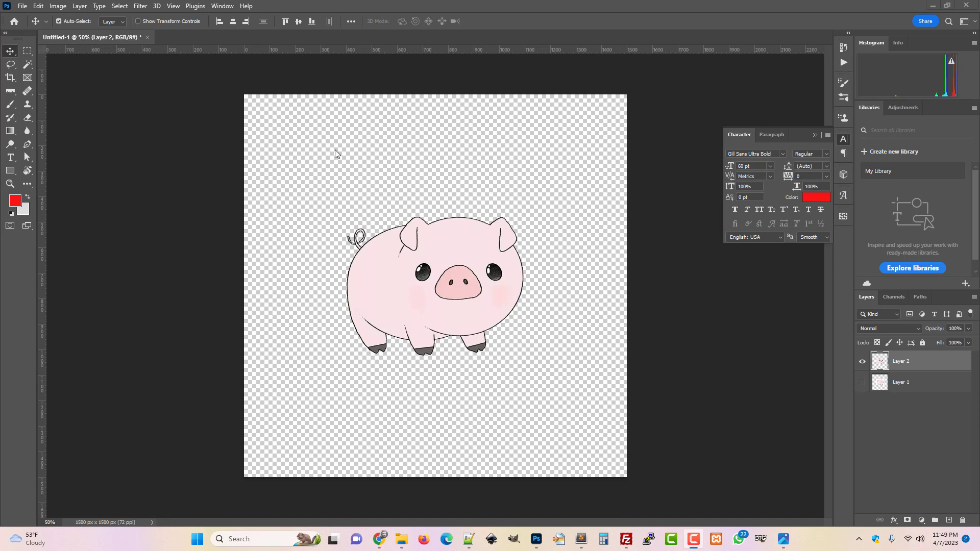
{"action": "mouse_move", "coordinate": [495, 151]}
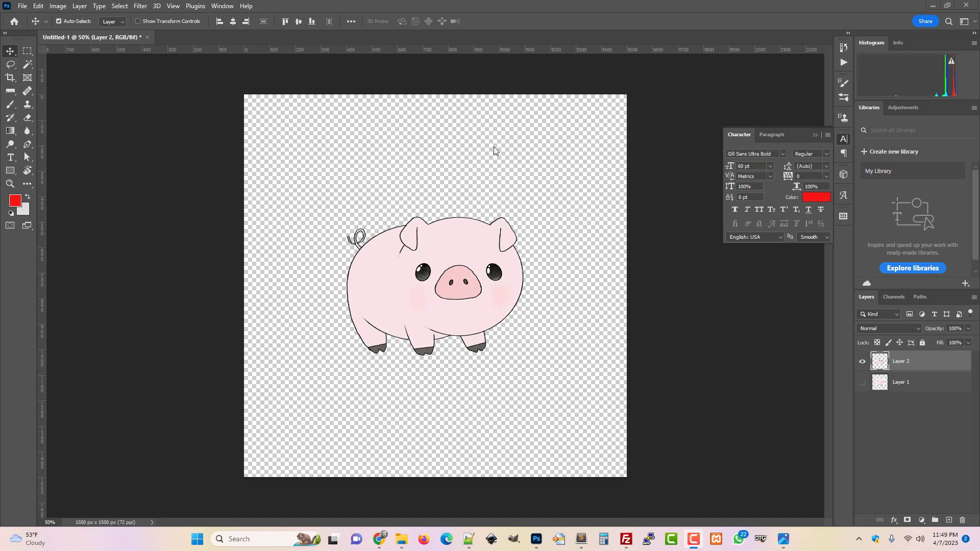
{"action": "mouse_move", "coordinate": [515, 220]}
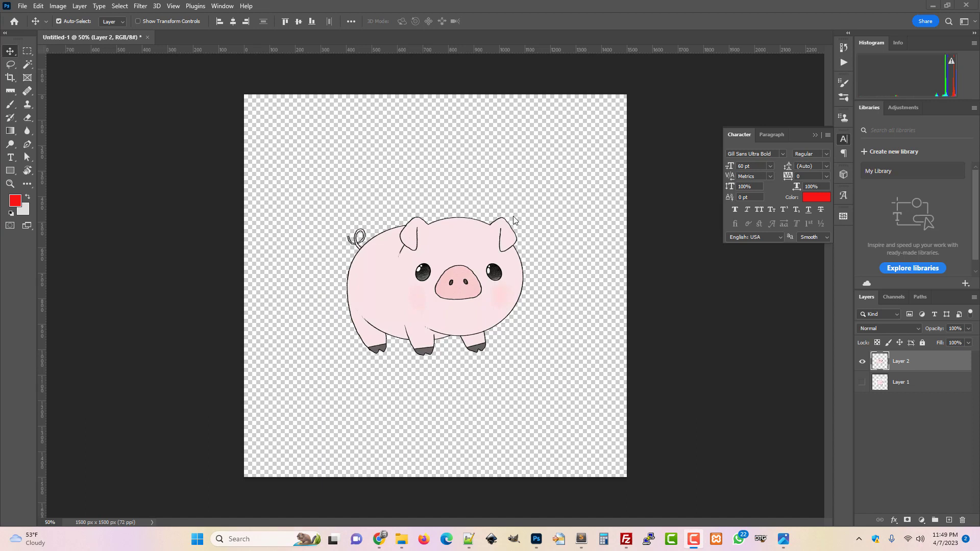
{"action": "mouse_move", "coordinate": [18, 97]}
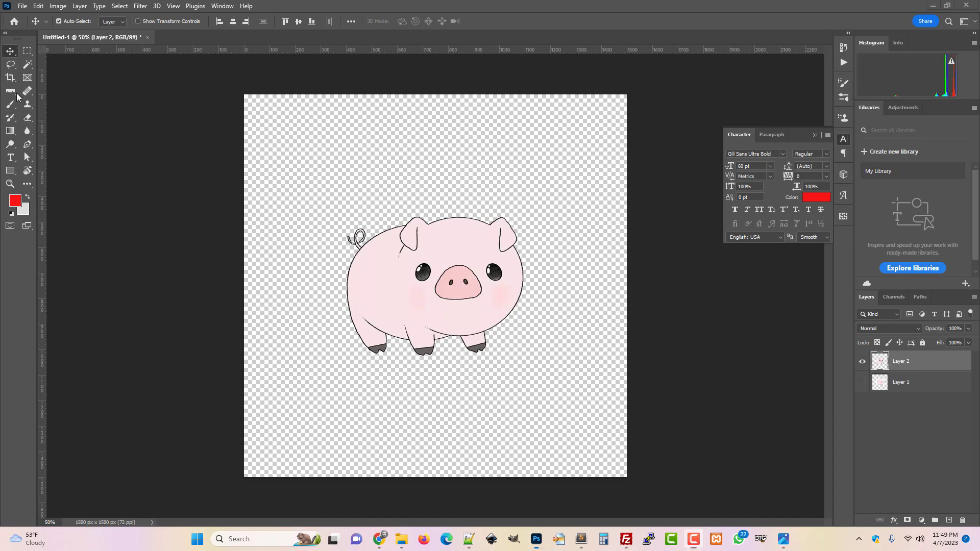
Preview Cute_Pig.png, the pink pig with a transparent background, in Windows Photos.
{"action": "left_click", "coordinate": [10, 91]}
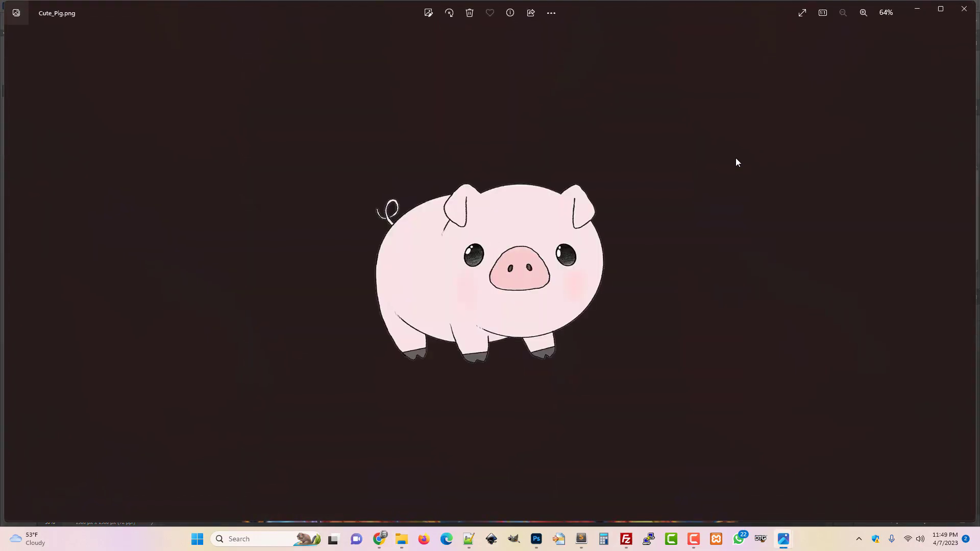
{"action": "mouse_move", "coordinate": [623, 128]}
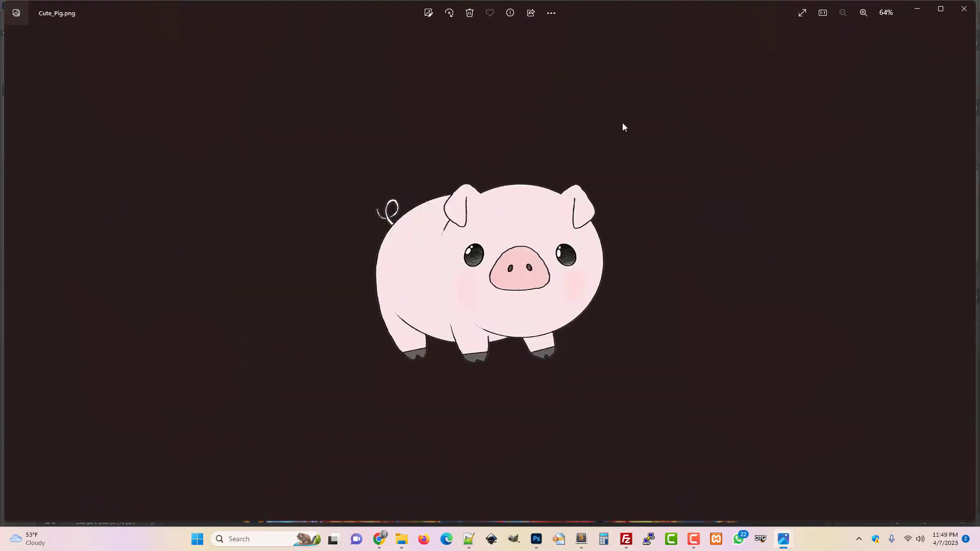
{"action": "mouse_move", "coordinate": [964, 10]}
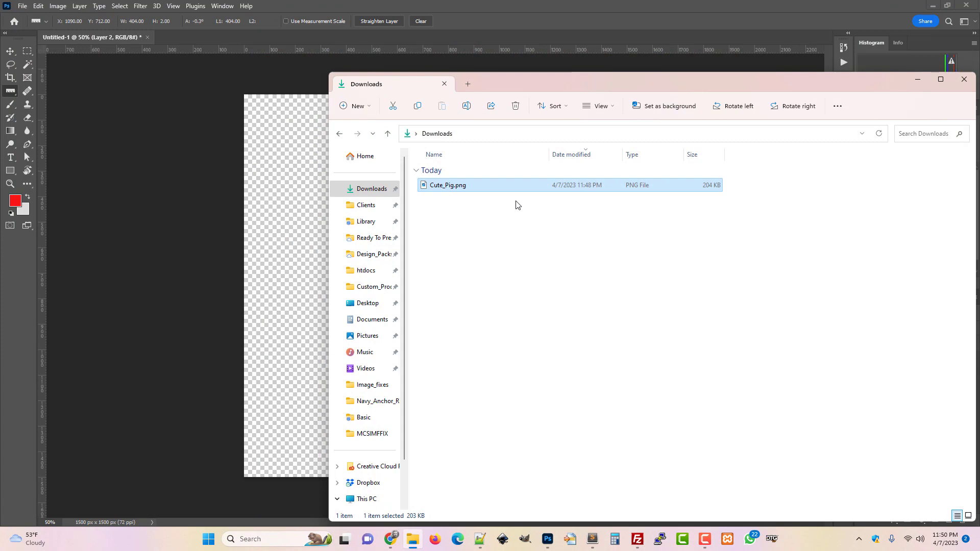
Check Cute_Pig.png's Properties details: 1500 × 1500 pixels, 32-bit, 203 KB PNG.
{"action": "right_click", "coordinate": [446, 185]}
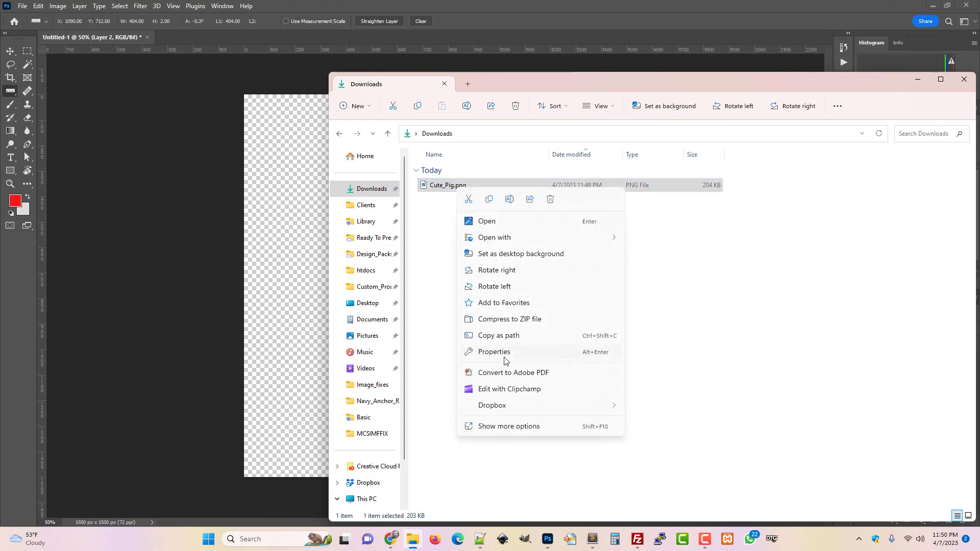
{"action": "left_click", "coordinate": [509, 426]}
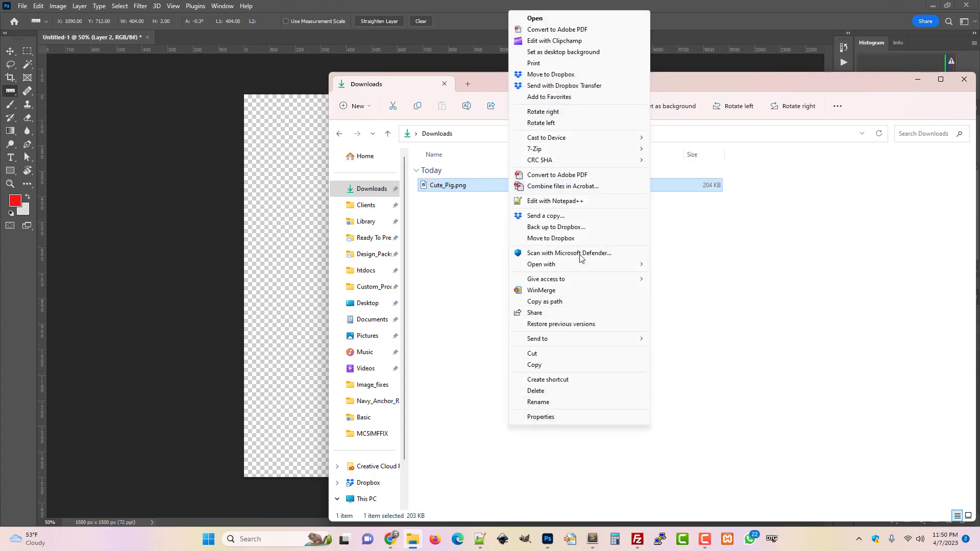
{"action": "left_click", "coordinate": [540, 417]}
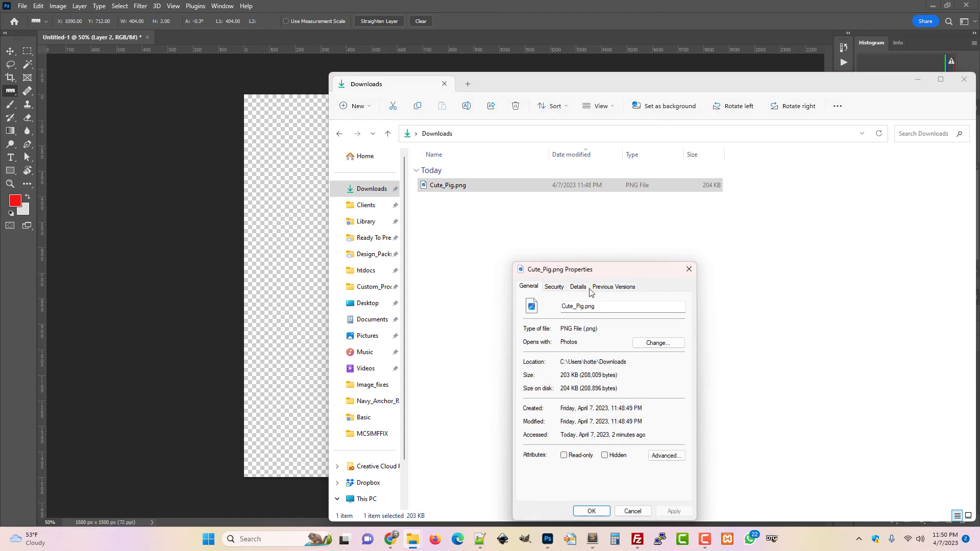
{"action": "left_click", "coordinate": [576, 287]}
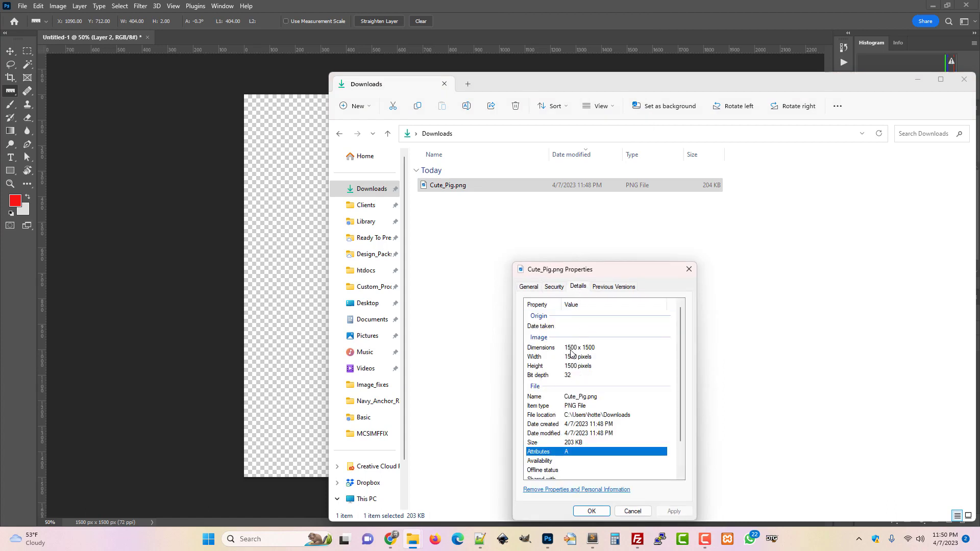
{"action": "mouse_move", "coordinate": [595, 353]}
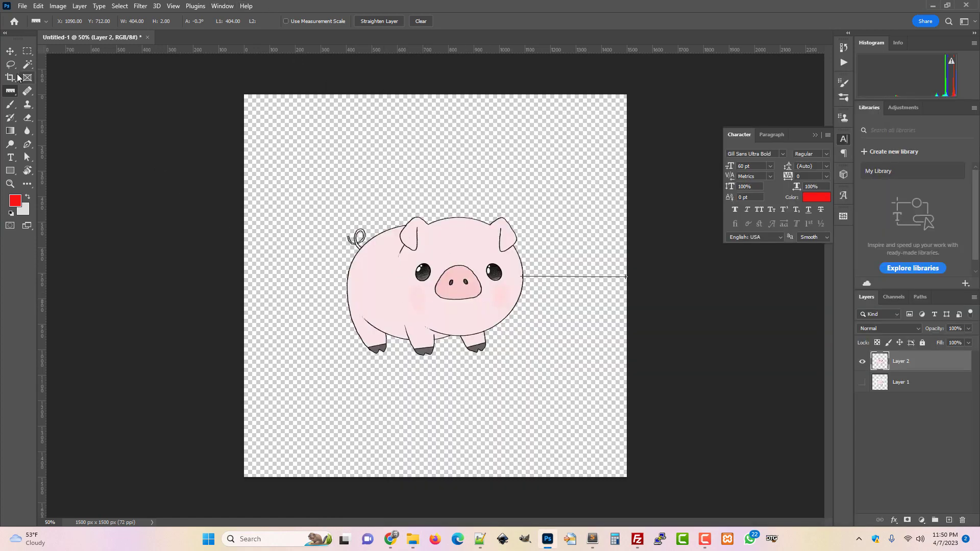
Frame the pig tightly with a crop box to trim the transparent canvas.
{"action": "left_click", "coordinate": [10, 78]}
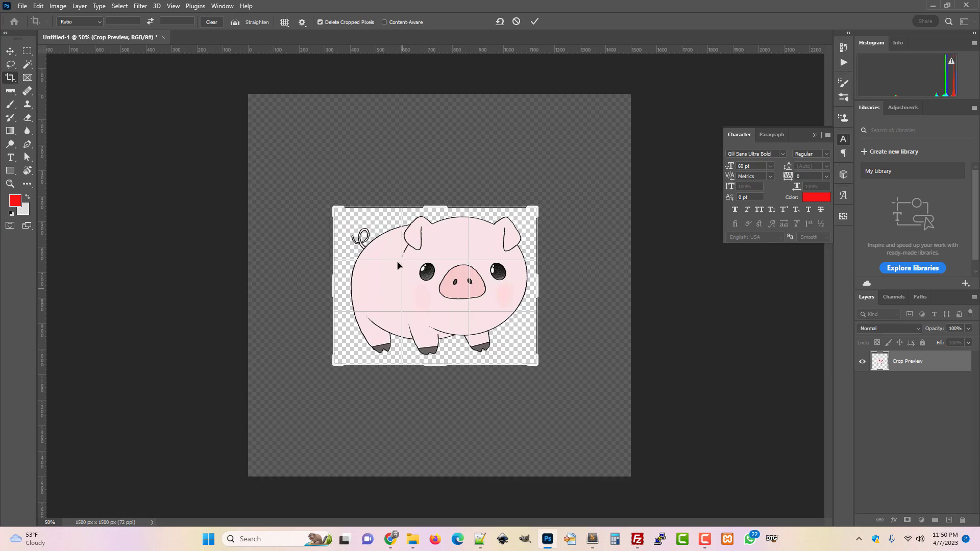
{"action": "mouse_move", "coordinate": [329, 199]}
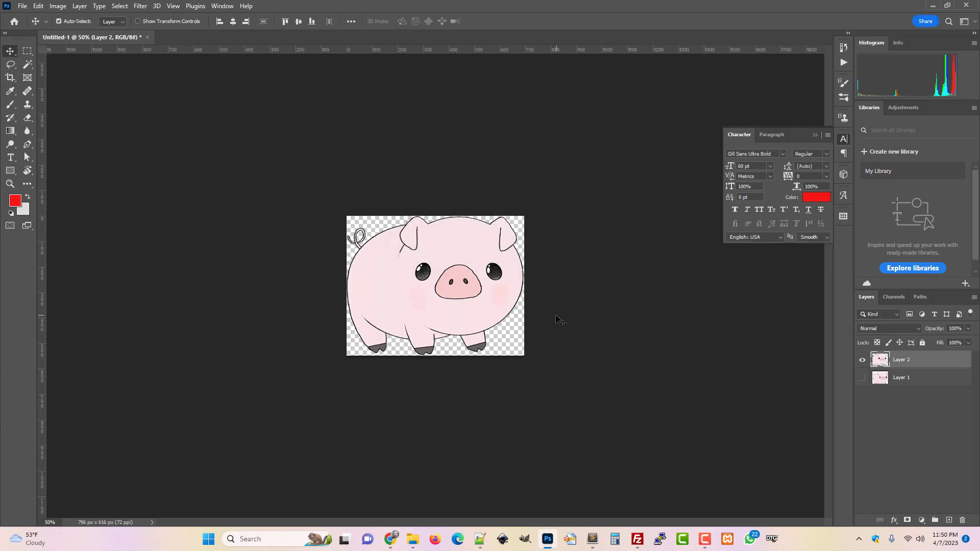
{"action": "mouse_move", "coordinate": [542, 278]}
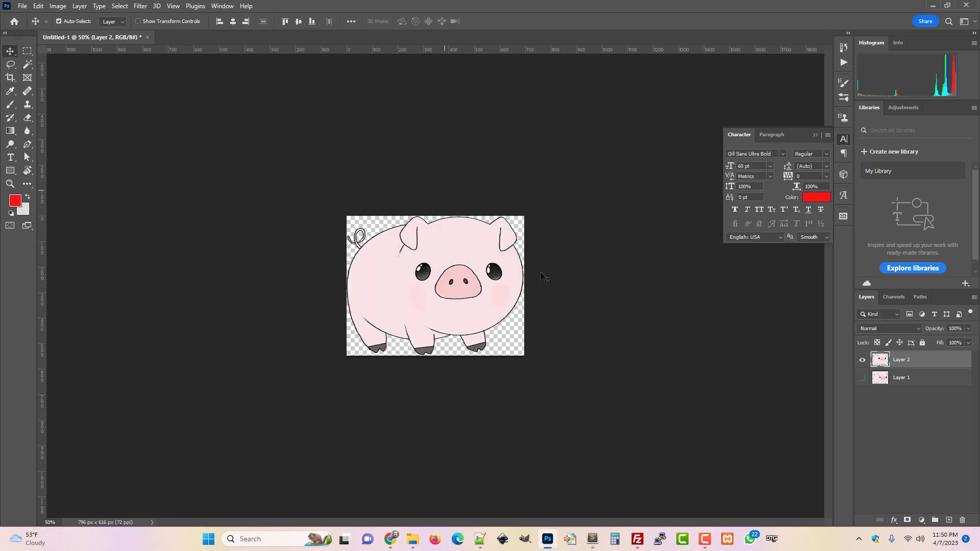
{"action": "mouse_move", "coordinate": [357, 120]}
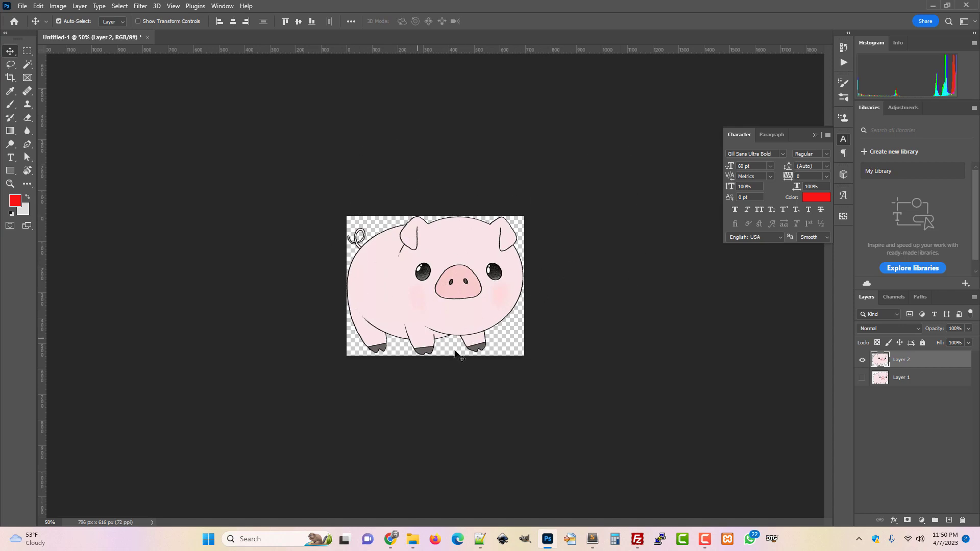
{"action": "mouse_move", "coordinate": [375, 235]}
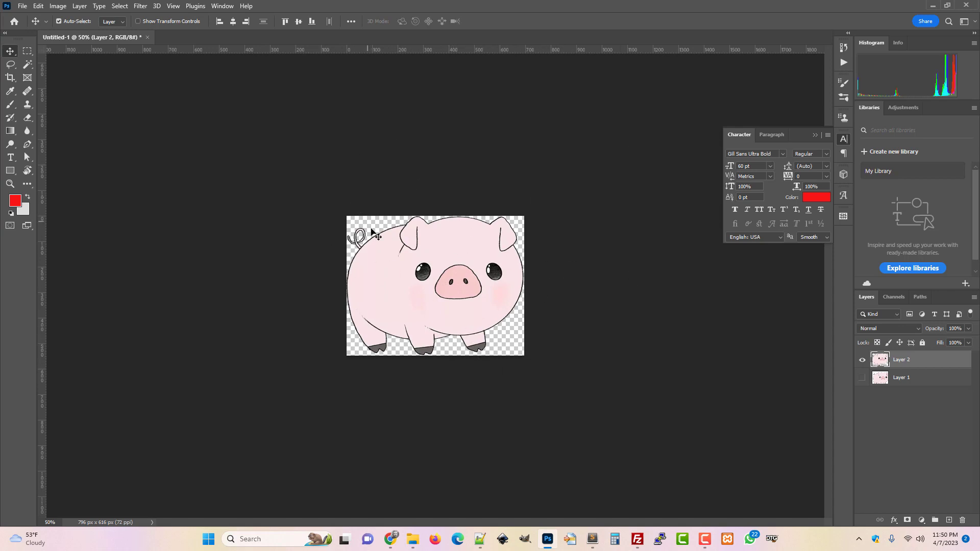
{"action": "mouse_move", "coordinate": [153, 47]}
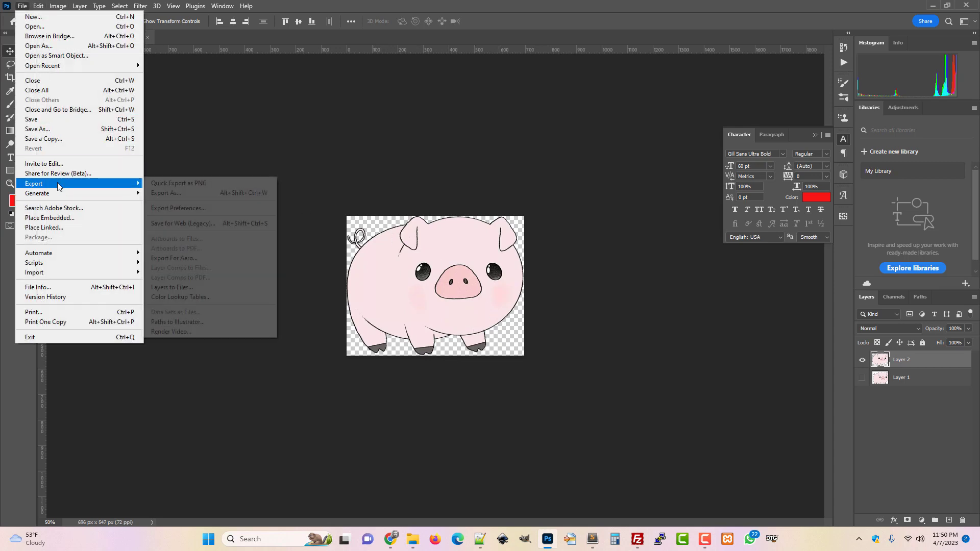
{"action": "mouse_move", "coordinate": [161, 185]}
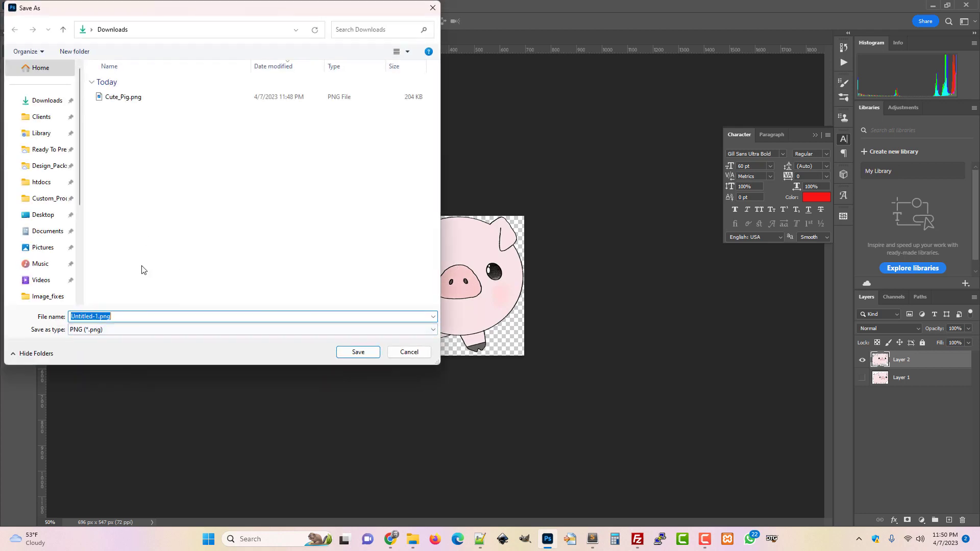
Export the trimmed pig as Cute_Pig_no_space PNG into Downloads.
{"action": "left_click", "coordinate": [123, 97]}
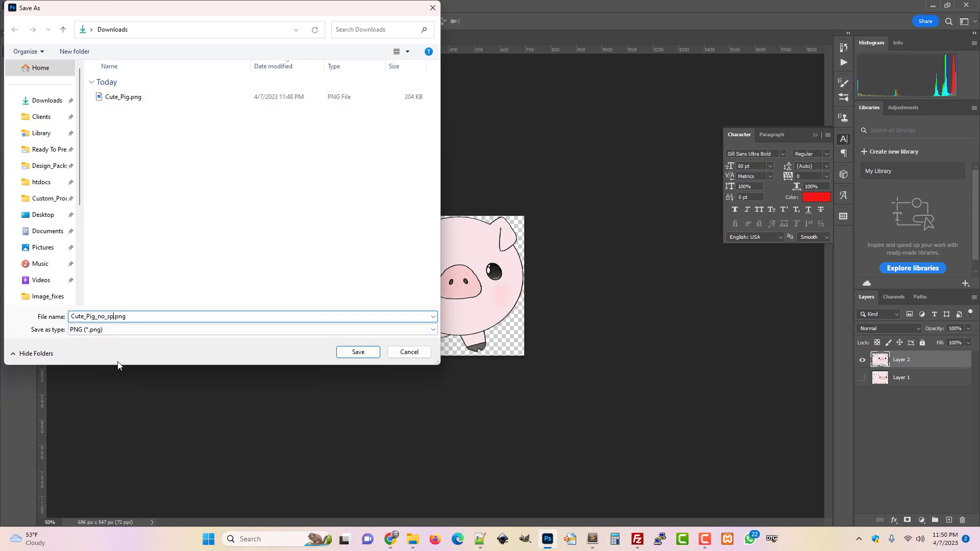
{"action": "left_click", "coordinate": [357, 351]}
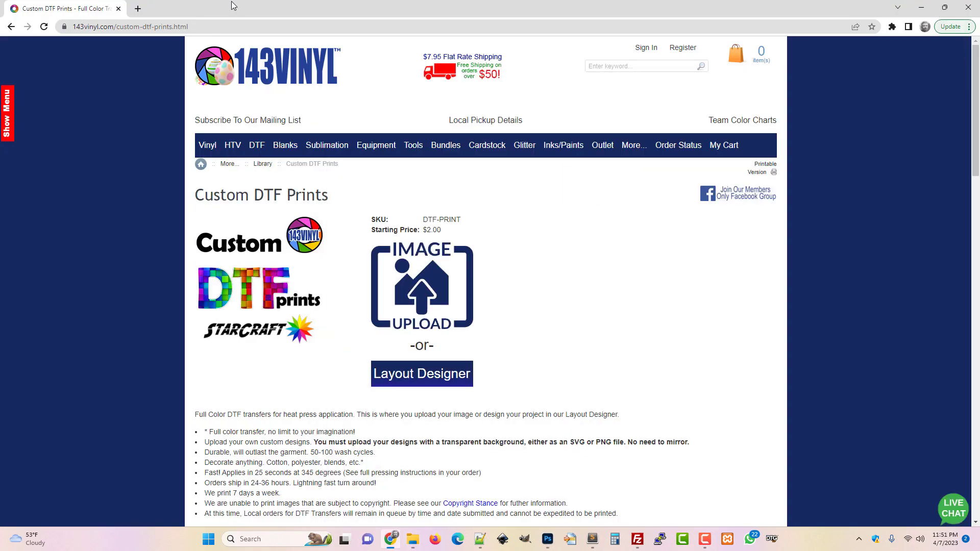
{"action": "mouse_move", "coordinate": [427, 288]}
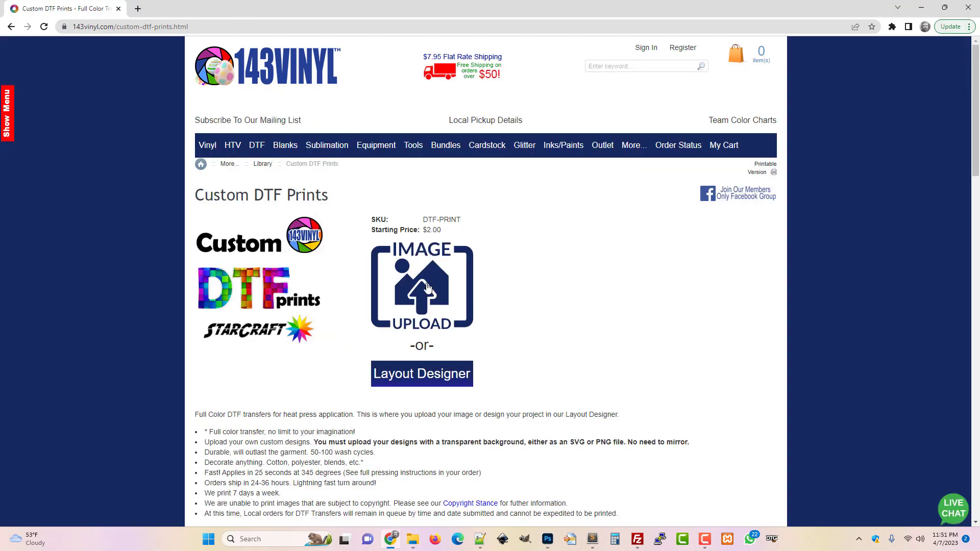
{"action": "mouse_move", "coordinate": [429, 290]}
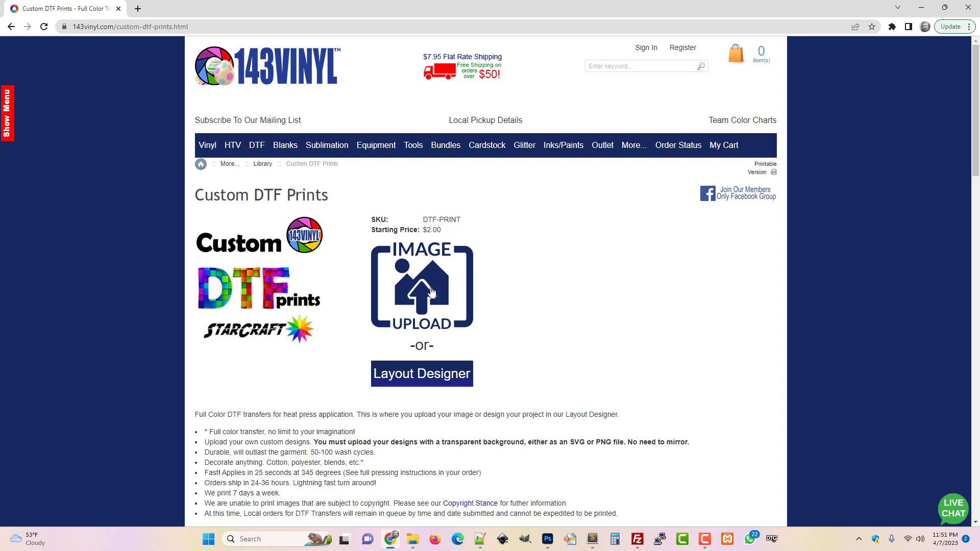
Start a Custom DTF Prints image upload and pick Cute_Pig_no_space.png from Downloads.
{"action": "left_click", "coordinate": [421, 287]}
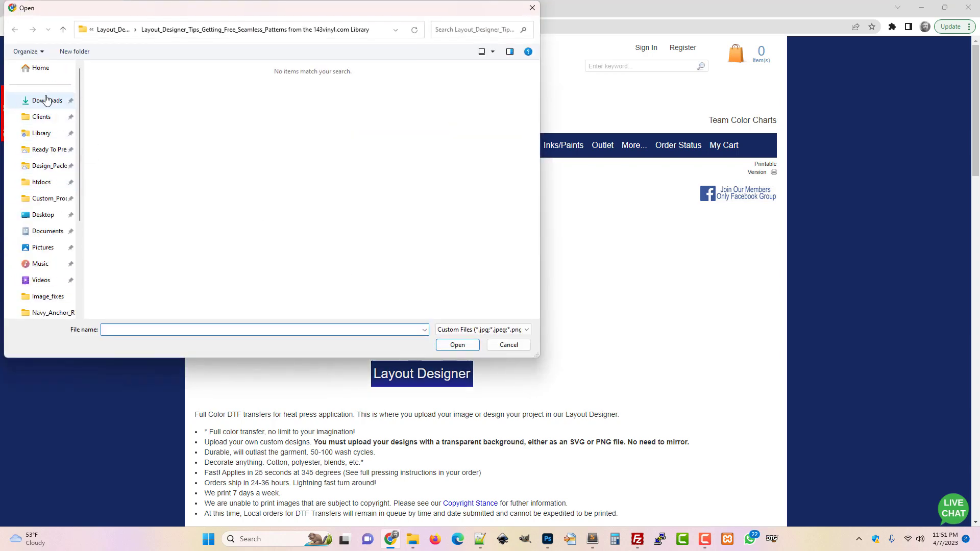
{"action": "left_click", "coordinate": [48, 100]}
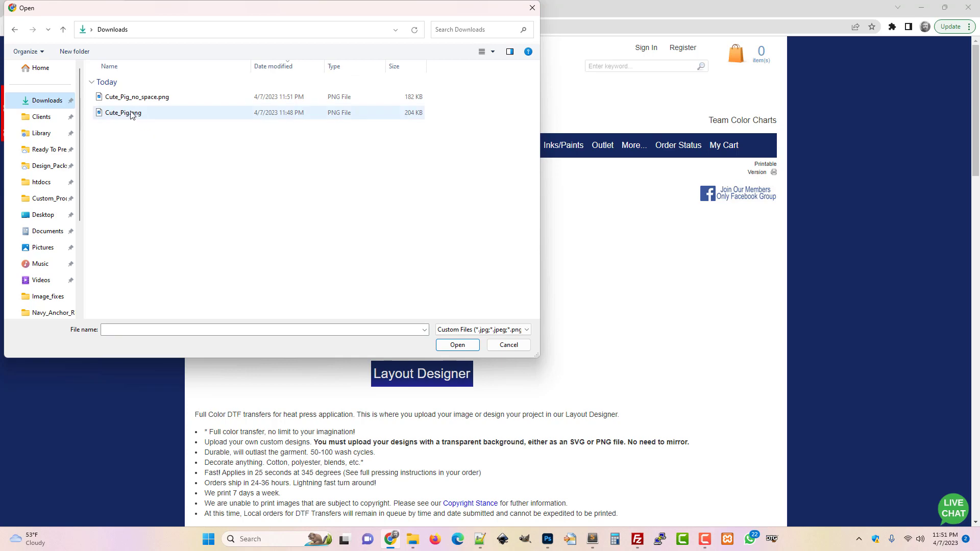
{"action": "left_click", "coordinate": [123, 112]}
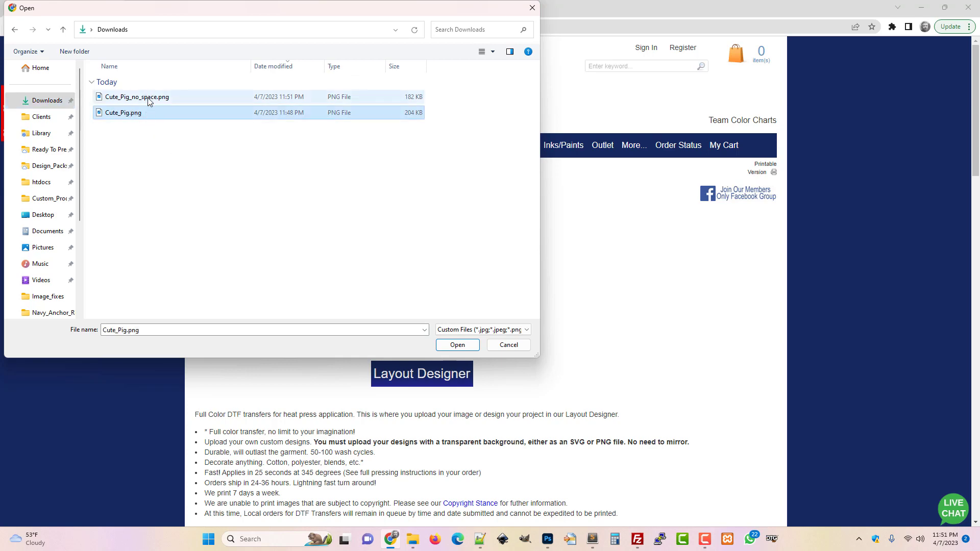
{"action": "left_click", "coordinate": [136, 97]}
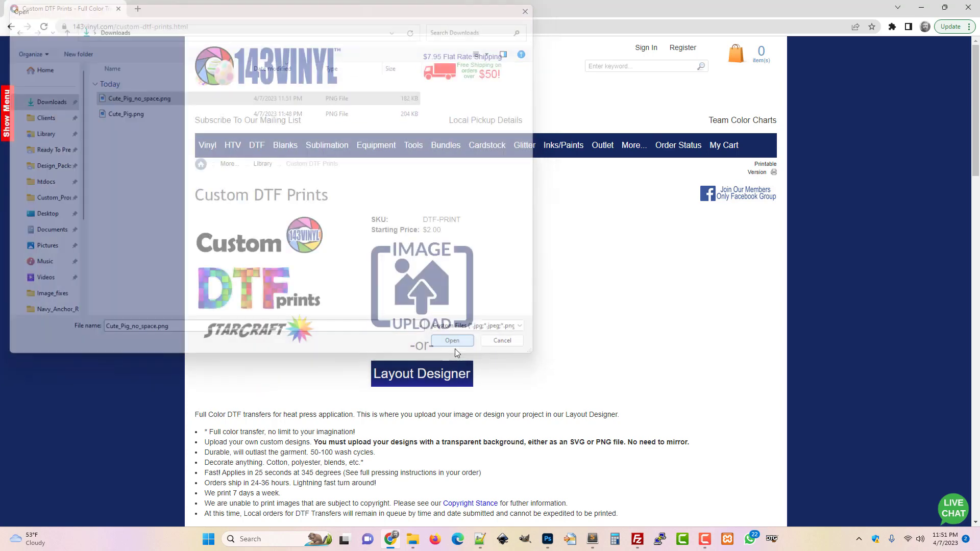
Upload Cute_Pig_no_space.png at 2.3" × 1.8" and bring up the file picker again.
{"action": "left_click", "coordinate": [452, 340]}
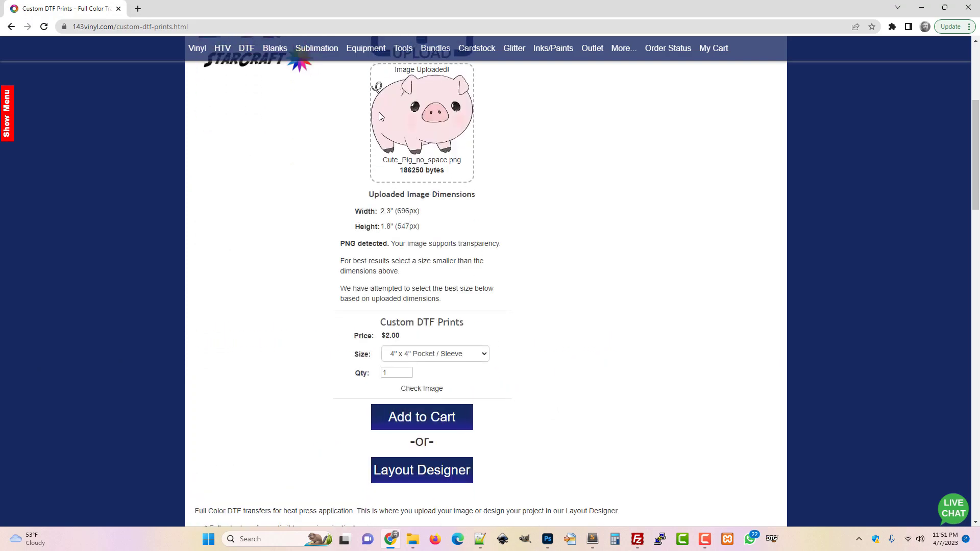
{"action": "mouse_move", "coordinate": [459, 239]}
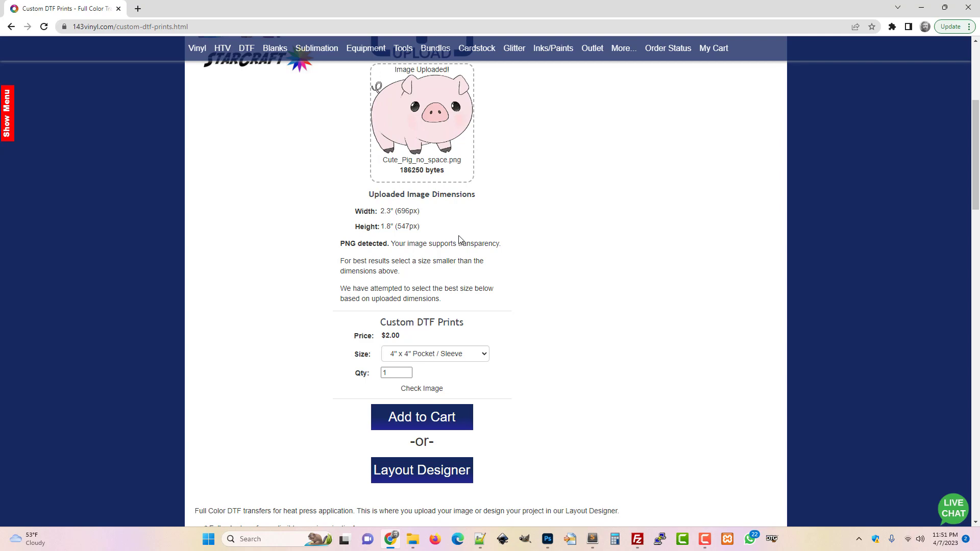
{"action": "scroll", "scroll_direction": "up", "scroll_amount": 3}
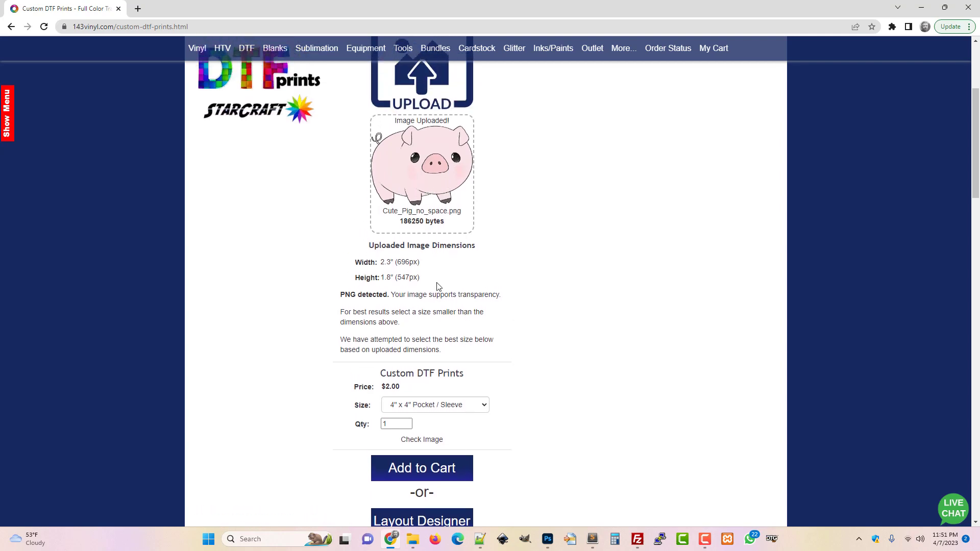
{"action": "left_click", "coordinate": [421, 75]}
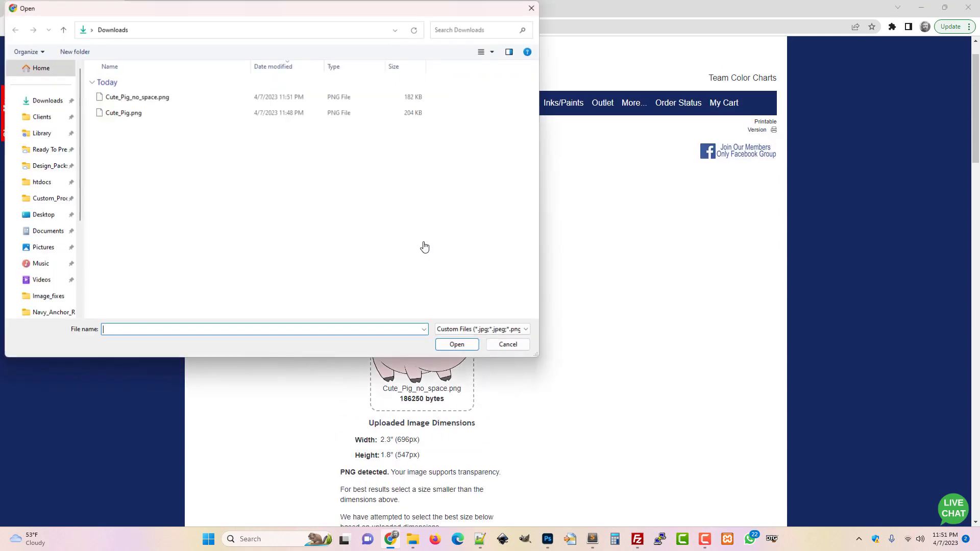
Upload Cute_Pig.png instead, measuring 5.0" × 5.0" at the 6" x 6" Youth $3.25 price.
{"action": "left_click", "coordinate": [123, 112]}
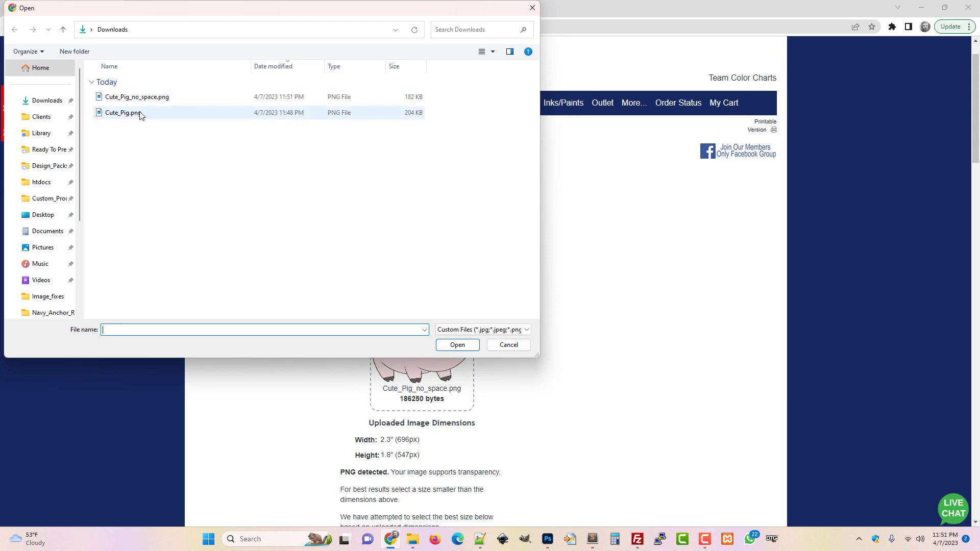
{"action": "left_click", "coordinate": [457, 345]}
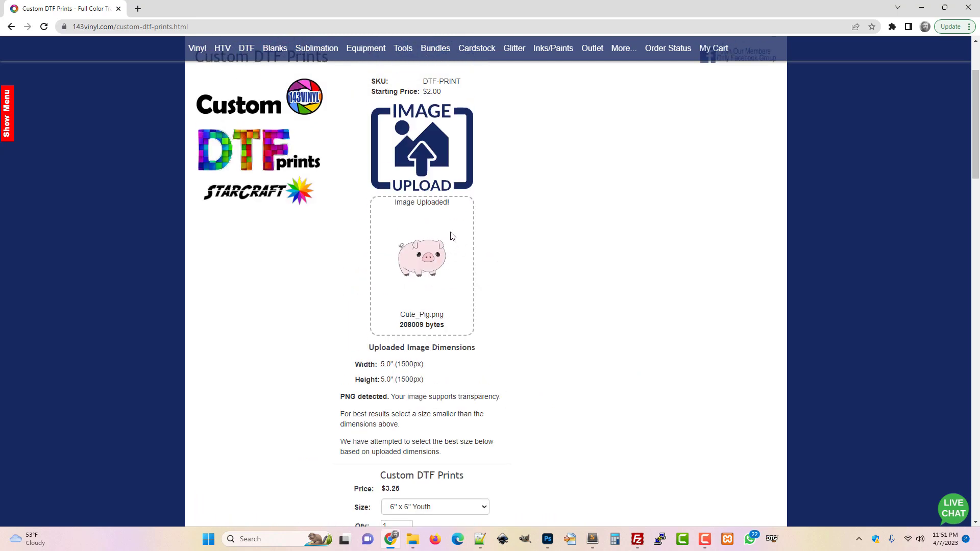
{"action": "mouse_move", "coordinate": [424, 272]}
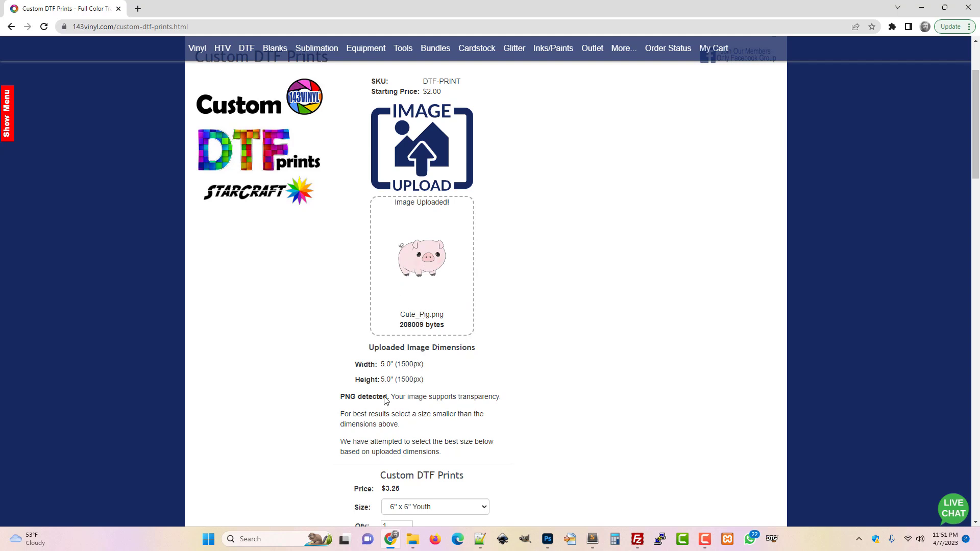
{"action": "mouse_move", "coordinate": [448, 230]}
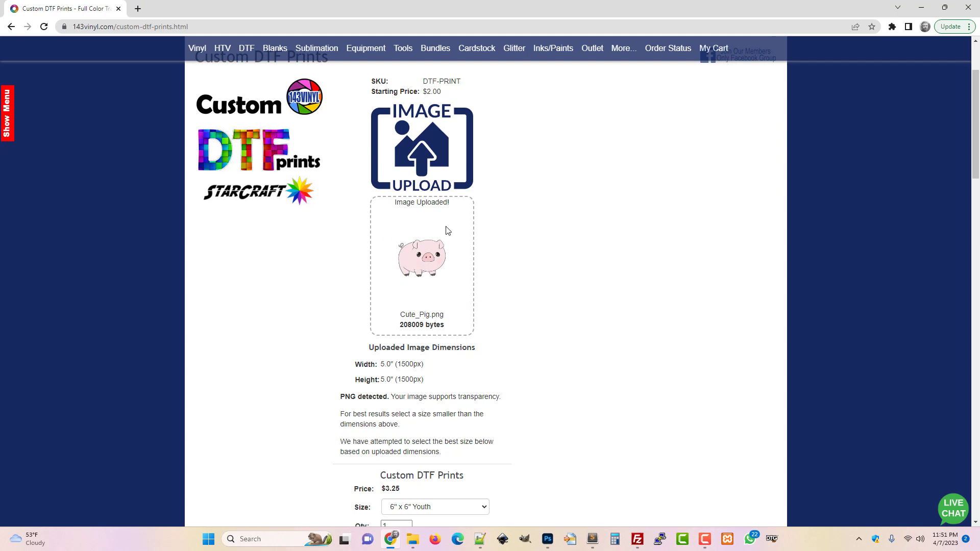
{"action": "mouse_move", "coordinate": [404, 250]}
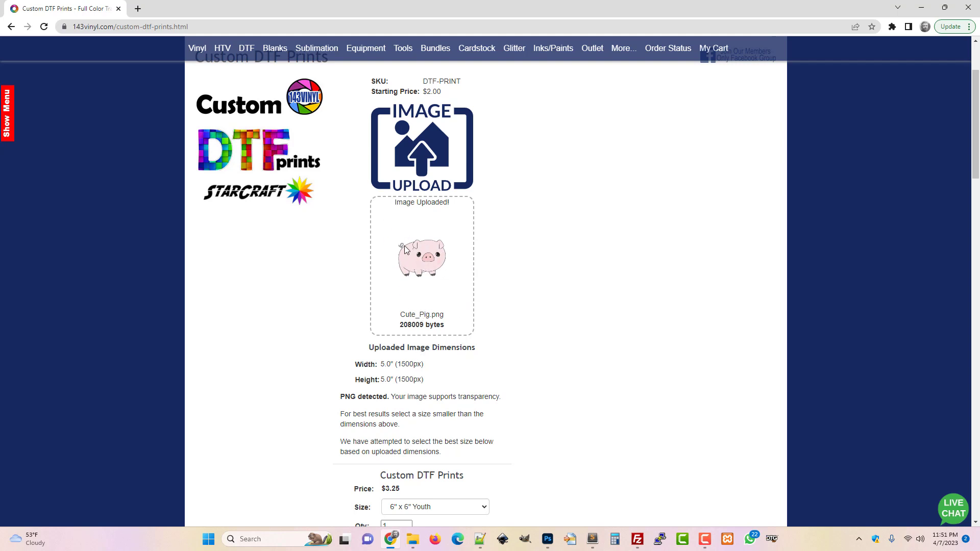
{"action": "mouse_move", "coordinate": [431, 283]}
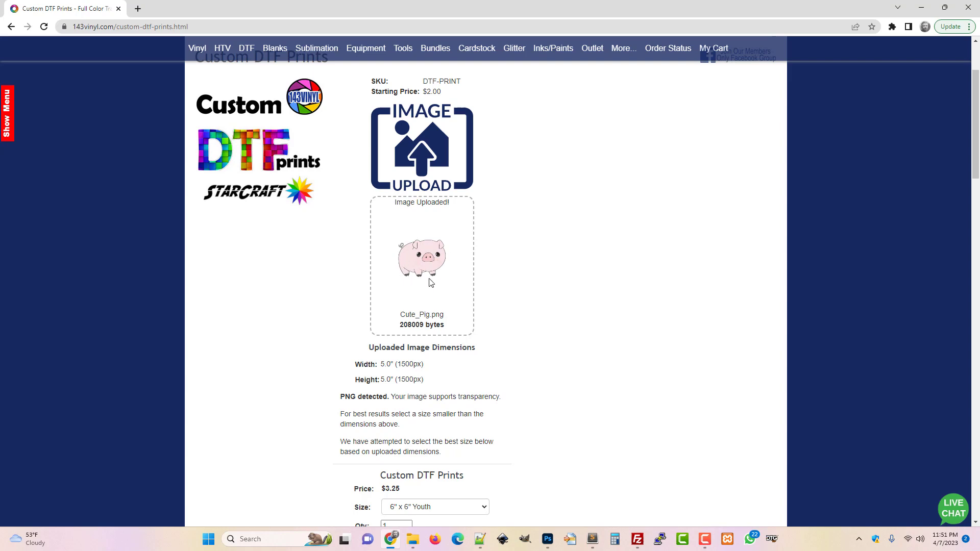
{"action": "scroll", "scroll_direction": "down", "scroll_amount": 3}
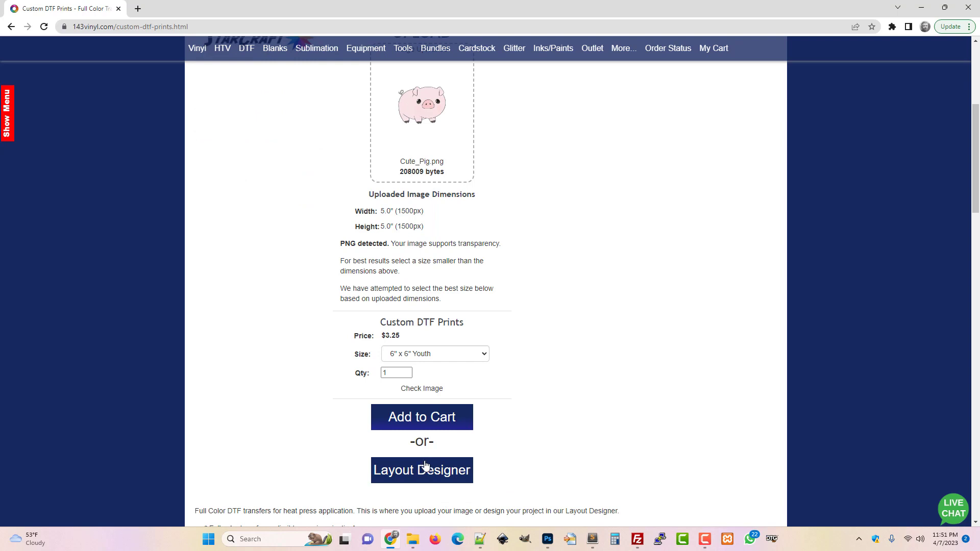
Load the pig into Layout Designer and open its layer size and position settings.
{"action": "left_click", "coordinate": [421, 470]}
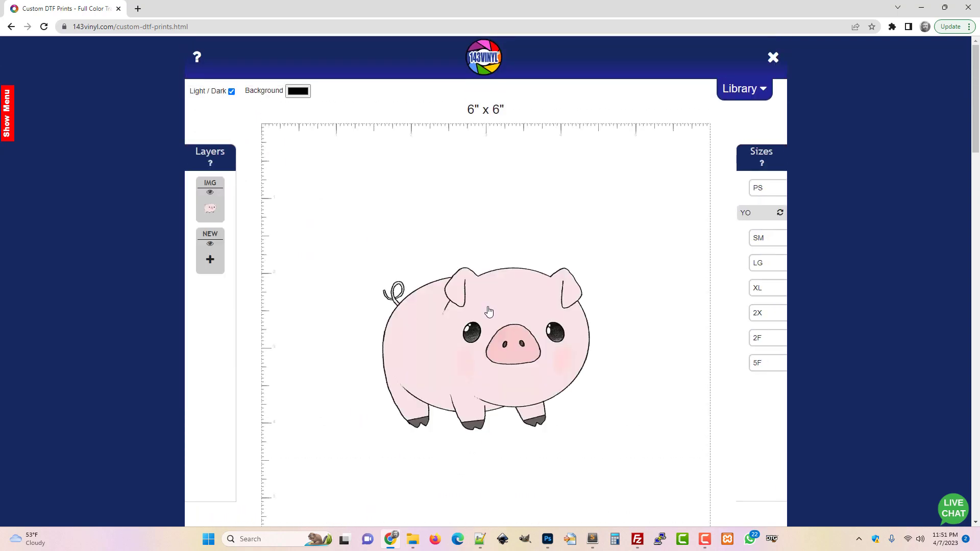
{"action": "mouse_move", "coordinate": [256, 267]}
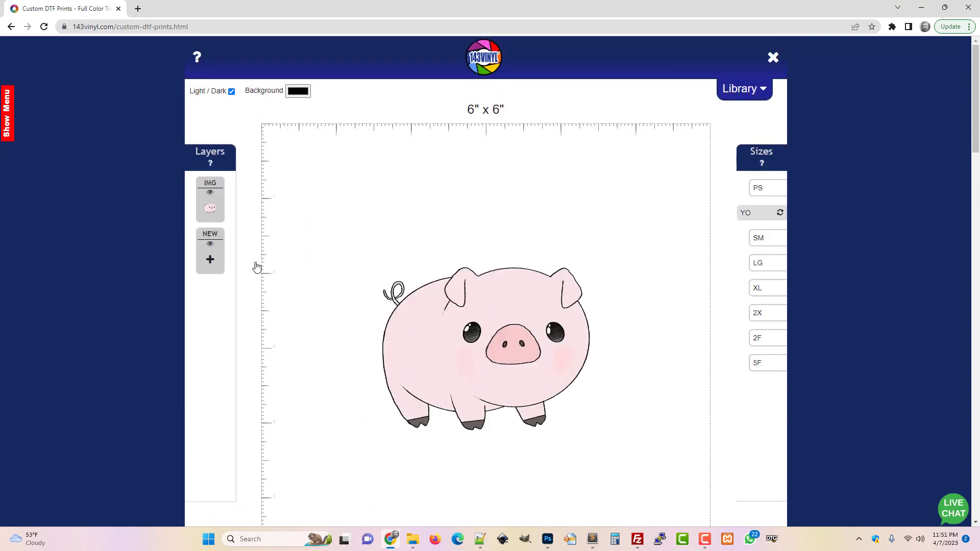
{"action": "mouse_move", "coordinate": [453, 325]}
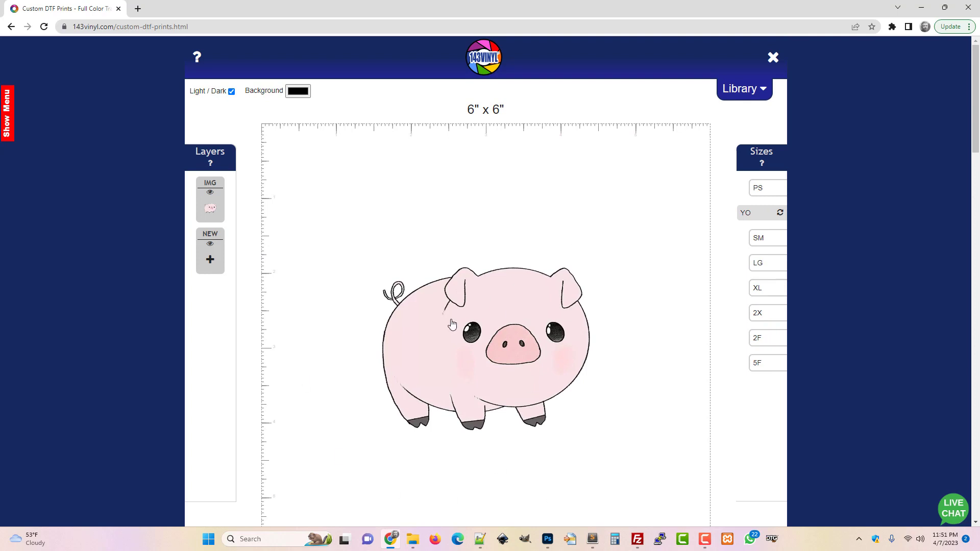
{"action": "mouse_move", "coordinate": [499, 303]}
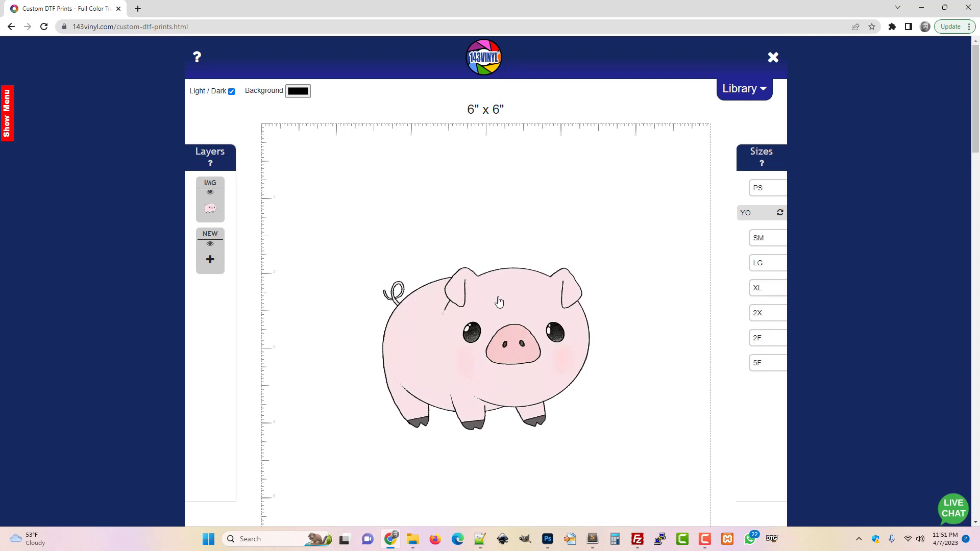
{"action": "left_click", "coordinate": [498, 302]}
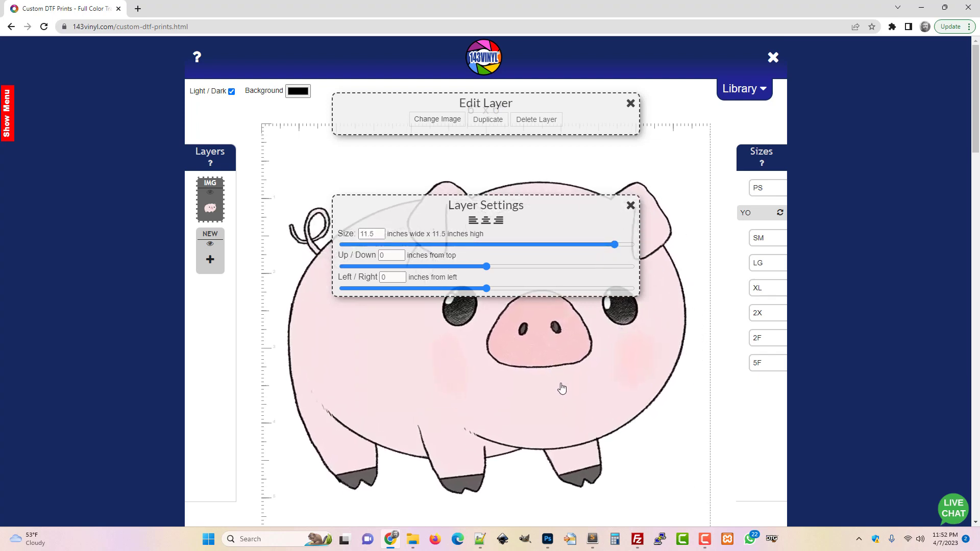
{"action": "mouse_move", "coordinate": [560, 304]}
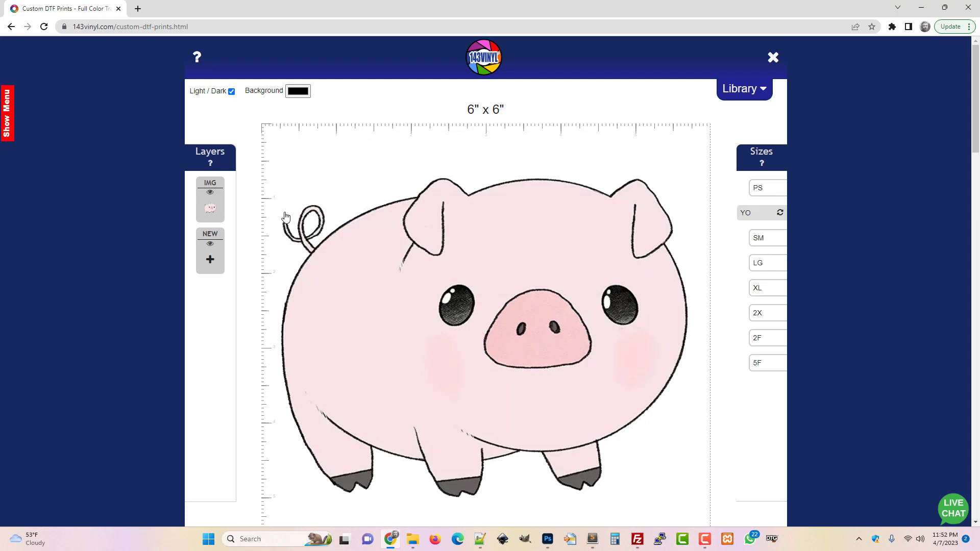
{"action": "mouse_move", "coordinate": [476, 268]}
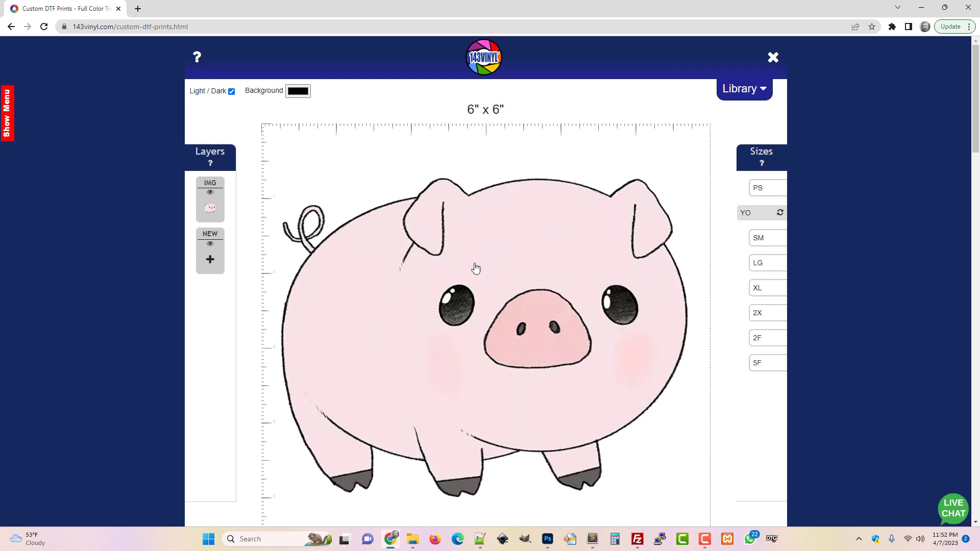
Set the pig layer to size 12, Up/Down -3 and Left/Right -2.9, then close settings.
{"action": "left_click", "coordinate": [476, 268]}
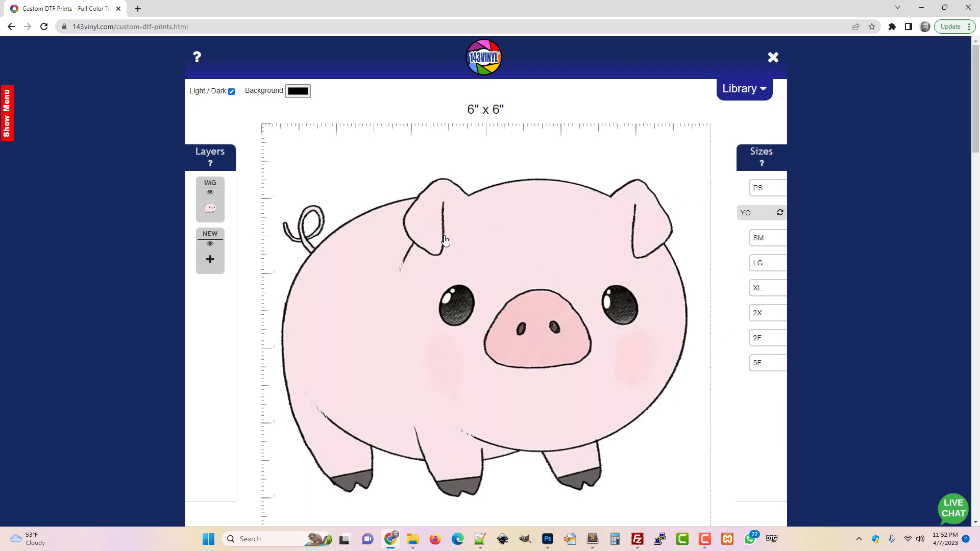
{"action": "left_click", "coordinate": [443, 240]}
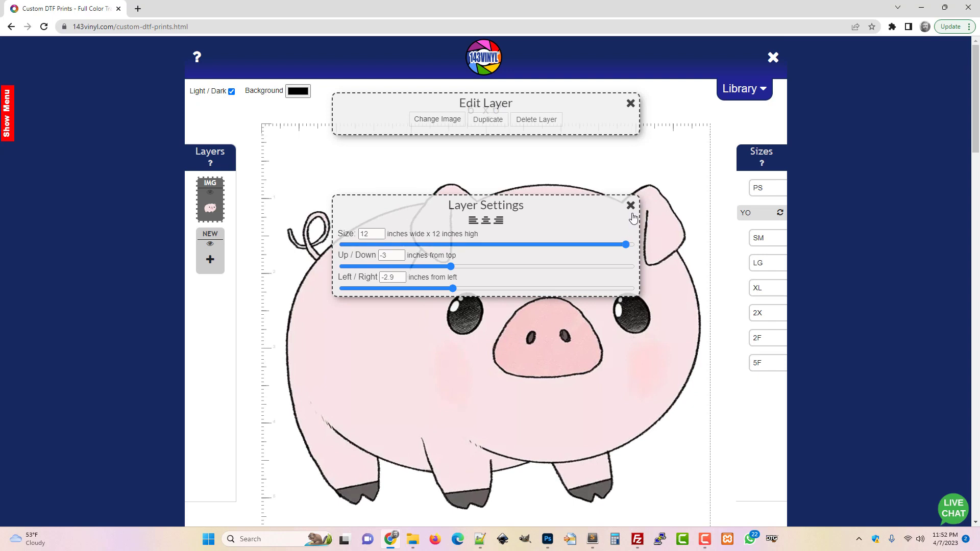
{"action": "left_click", "coordinate": [630, 205]}
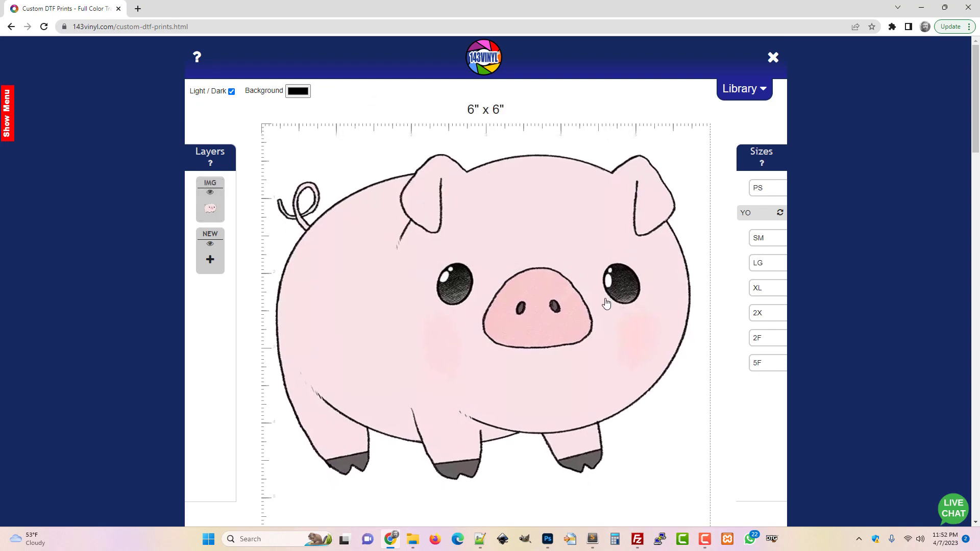
{"action": "scroll", "scroll_direction": "down", "scroll_amount": 3}
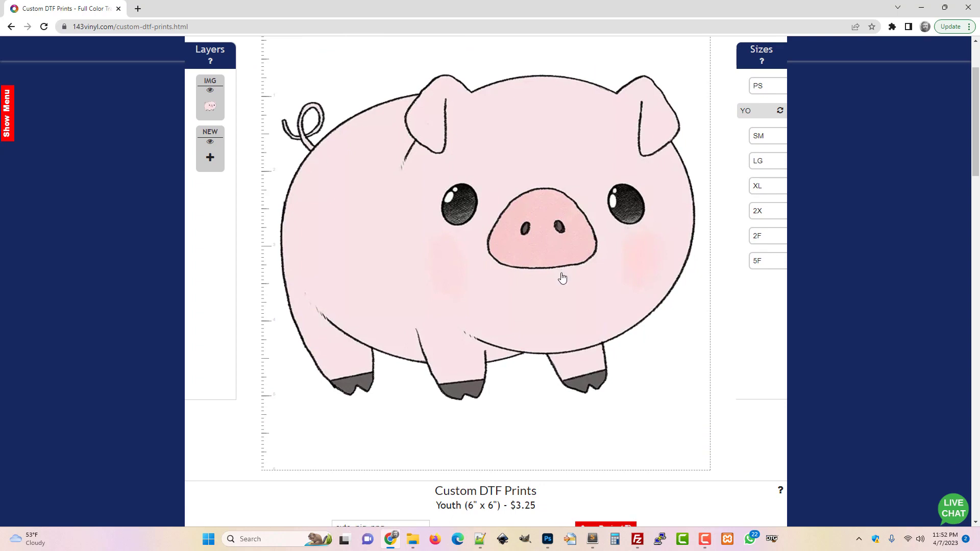
{"action": "mouse_move", "coordinate": [561, 291]}
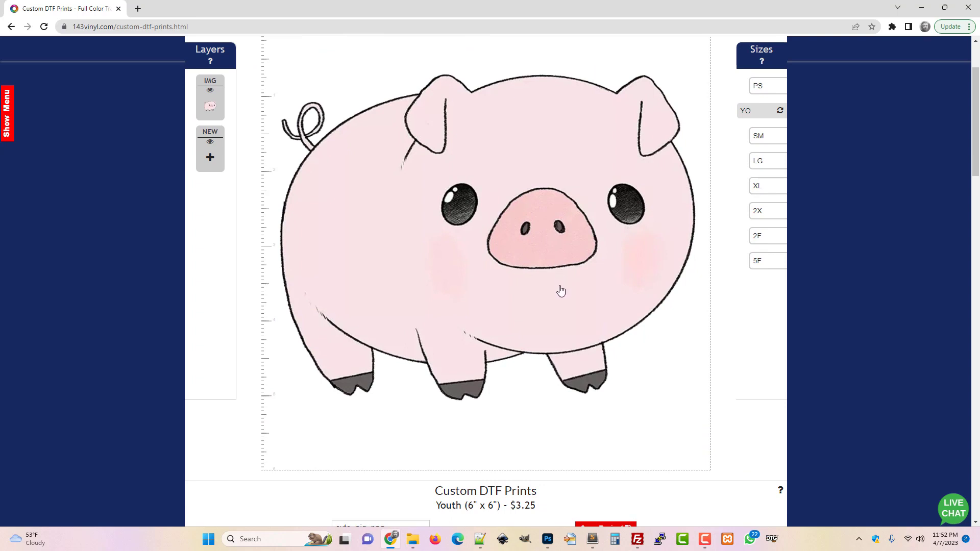
{"action": "mouse_move", "coordinate": [314, 153]}
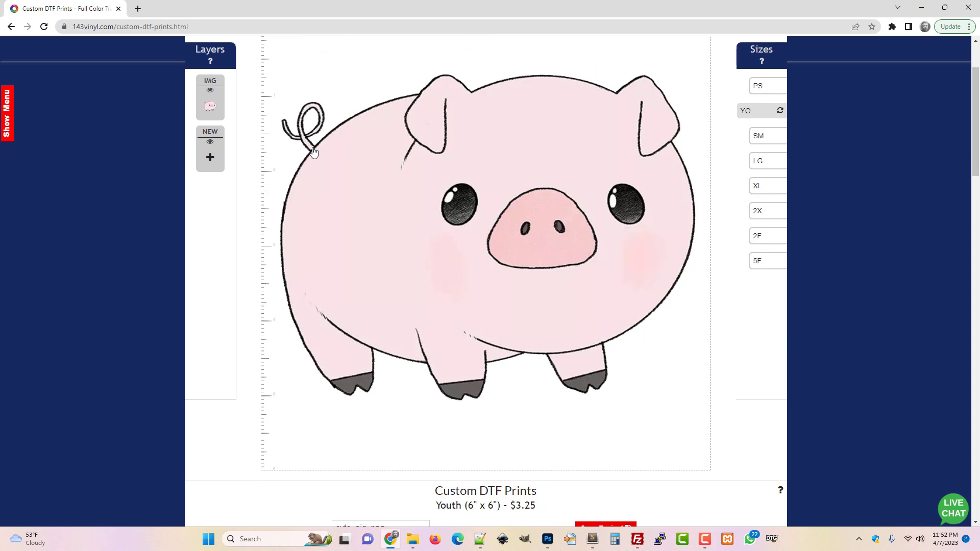
Save the project as cute_pig_png and view its 6-inch proof and purchase options.
{"action": "scroll", "scroll_direction": "down", "scroll_amount": 3}
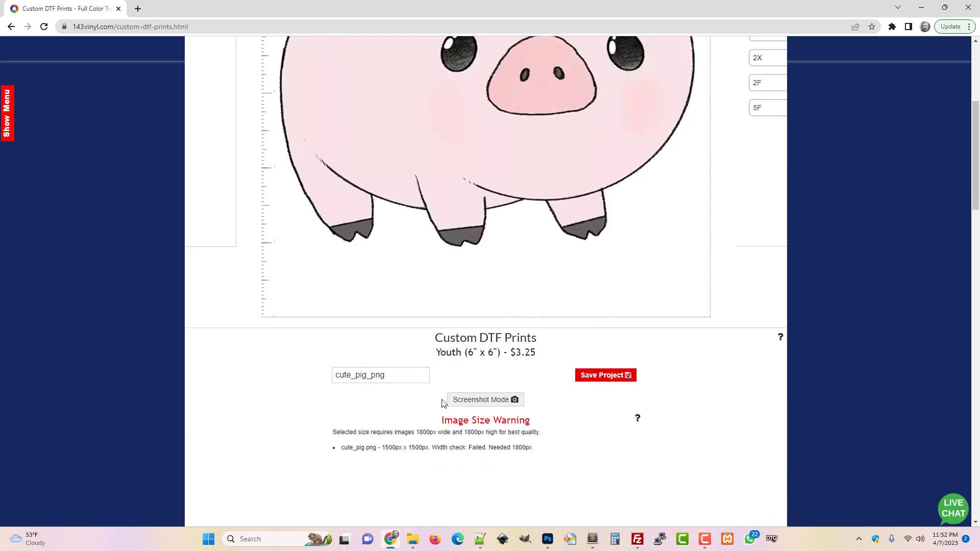
{"action": "left_click", "coordinate": [604, 375]}
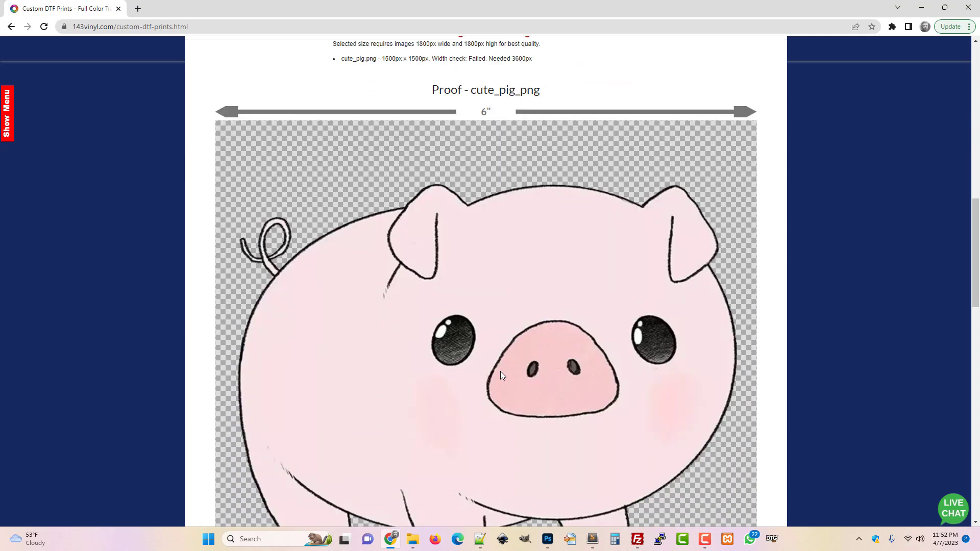
{"action": "scroll", "scroll_direction": "up", "scroll_amount": 3}
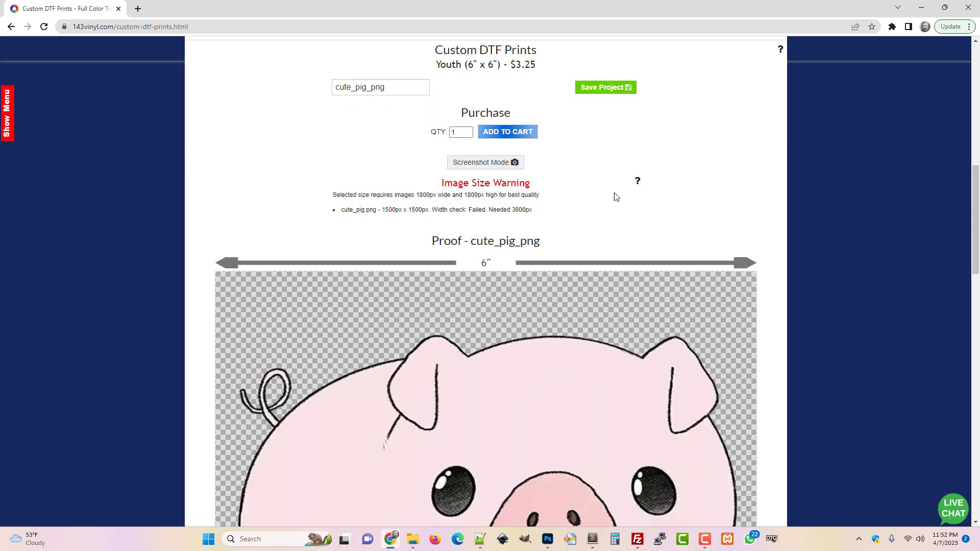